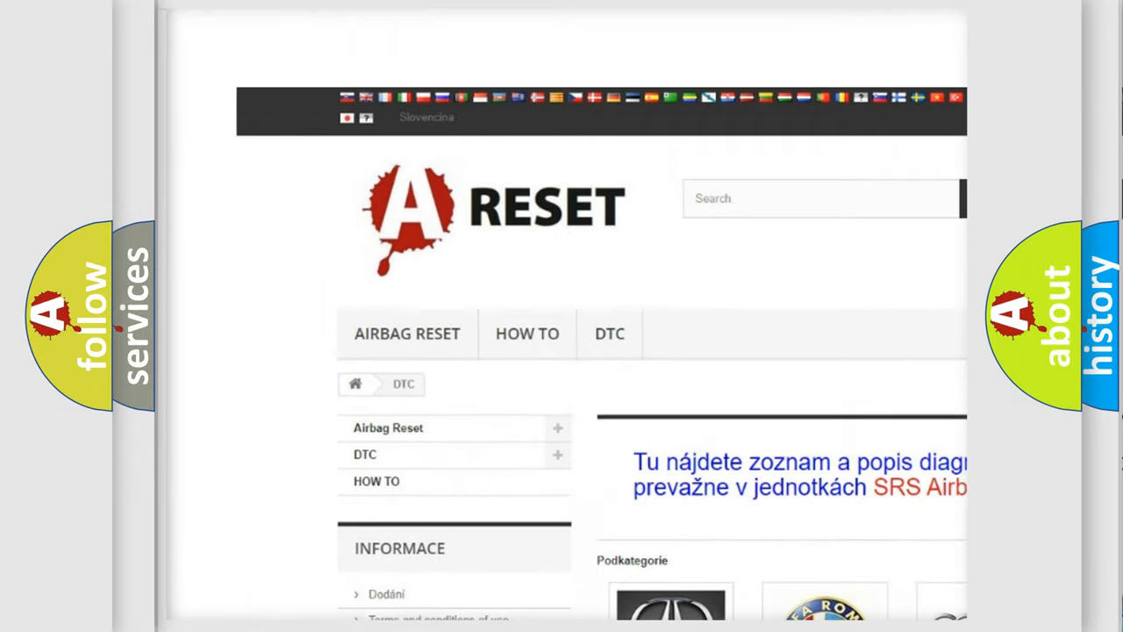
Step: Scroll the DTC brand grid down until the Jeep DTC tile is visible
scroll("down", 3)
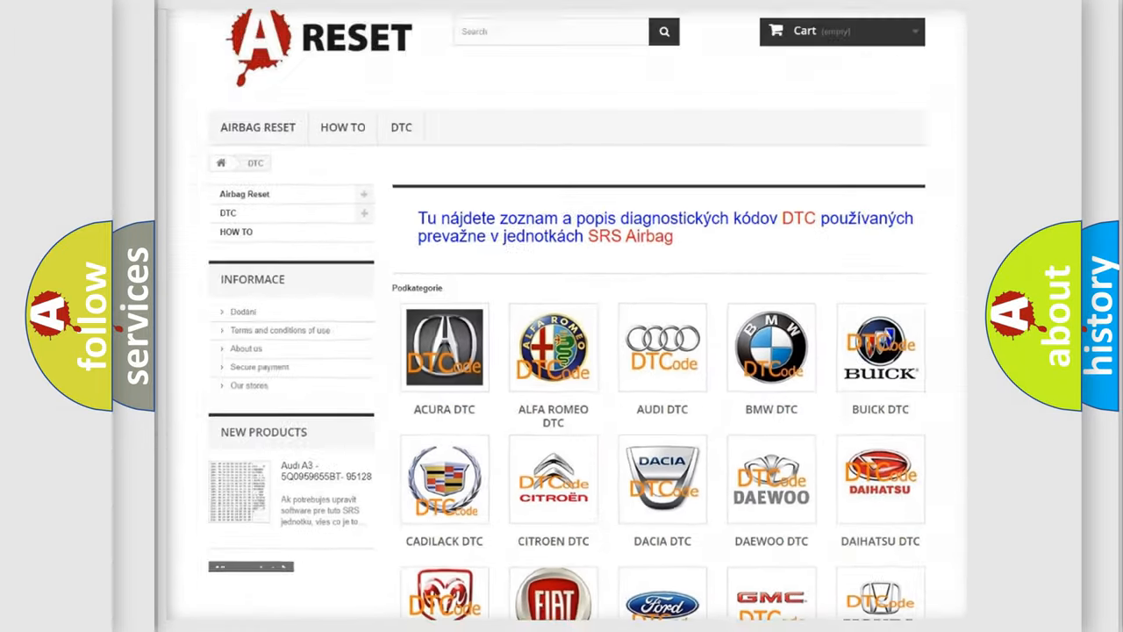
scroll("down", 3)
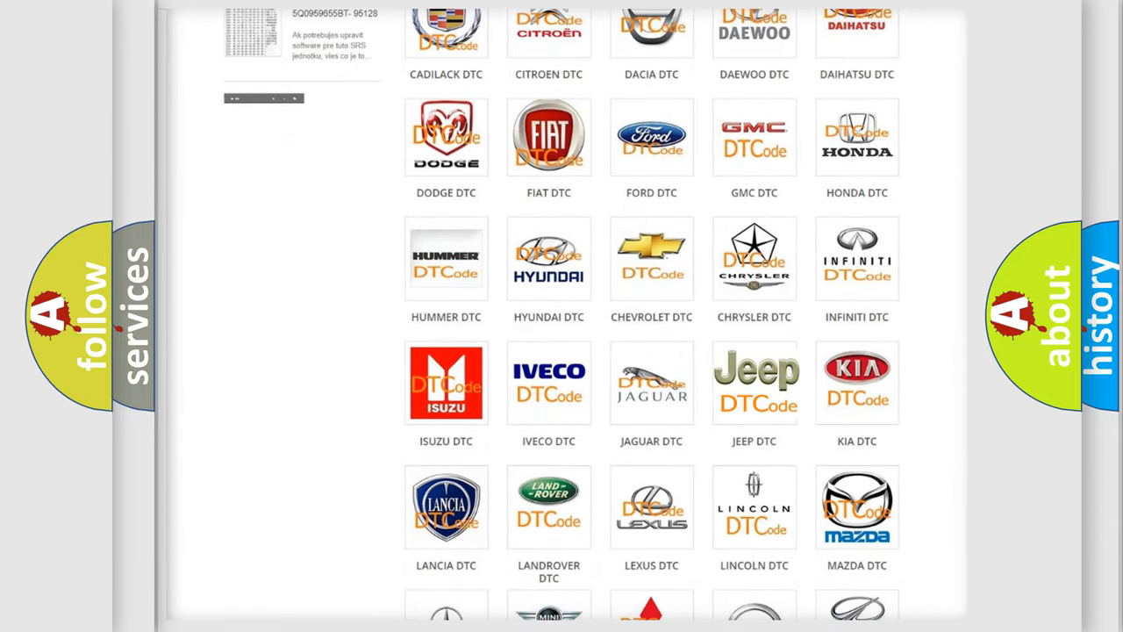
Step: Open the Jeep DTC tile and scroll through its code list and back to the top
left_click(754, 382)
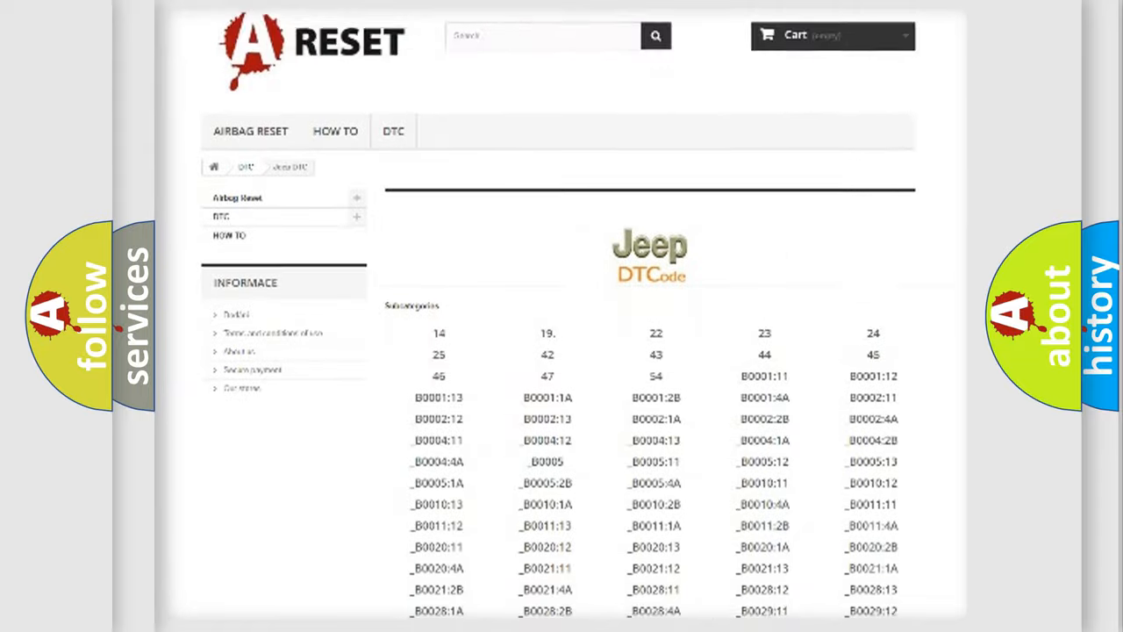
scroll("down", 3)
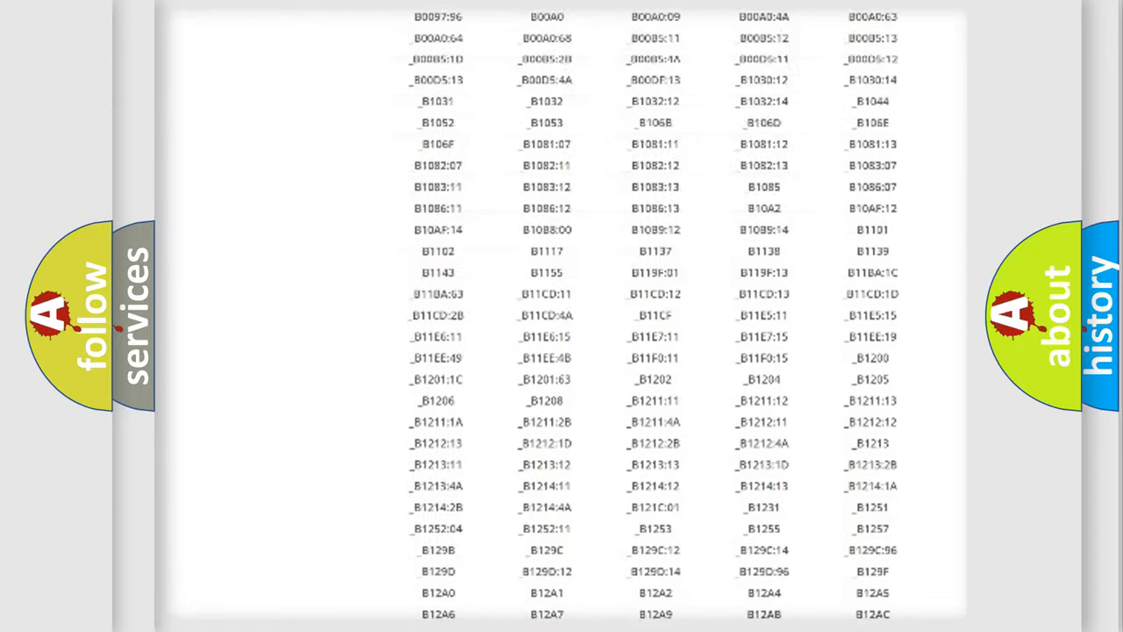
scroll("up", 3)
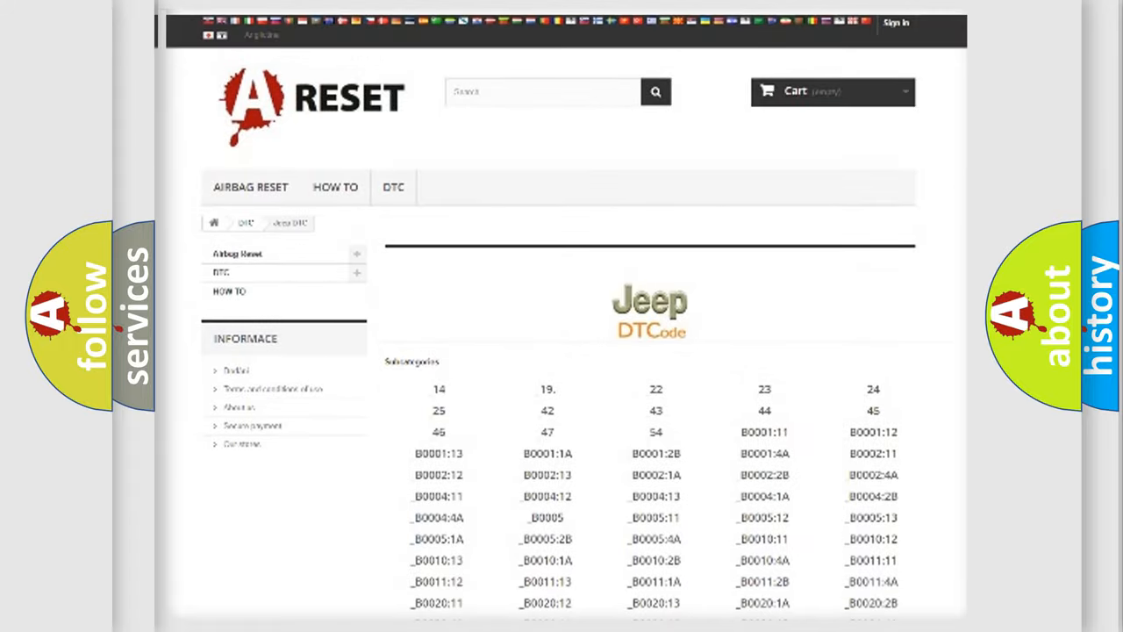